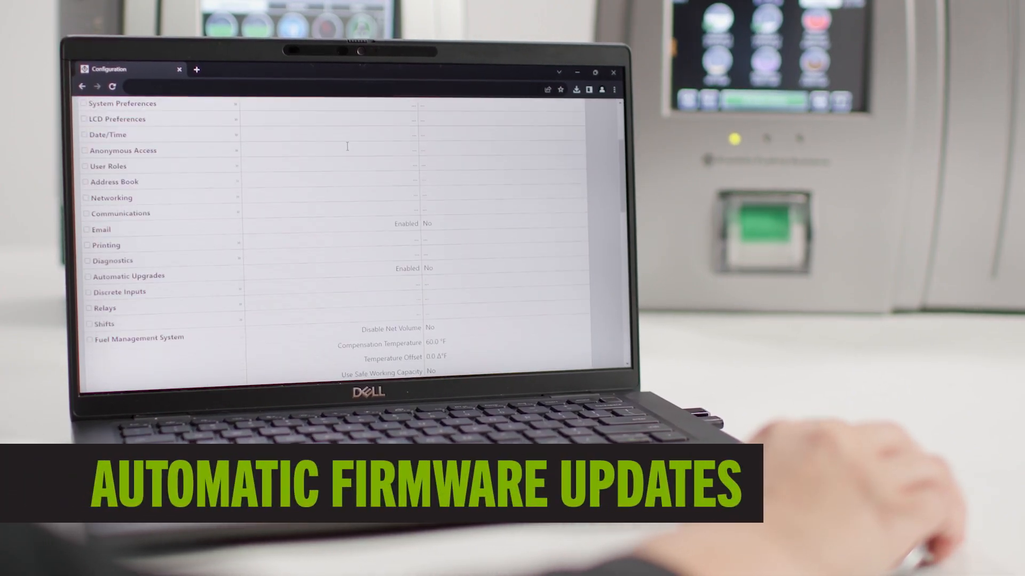
{"action": "scroll", "scroll_direction": "down", "scroll_amount": 3}
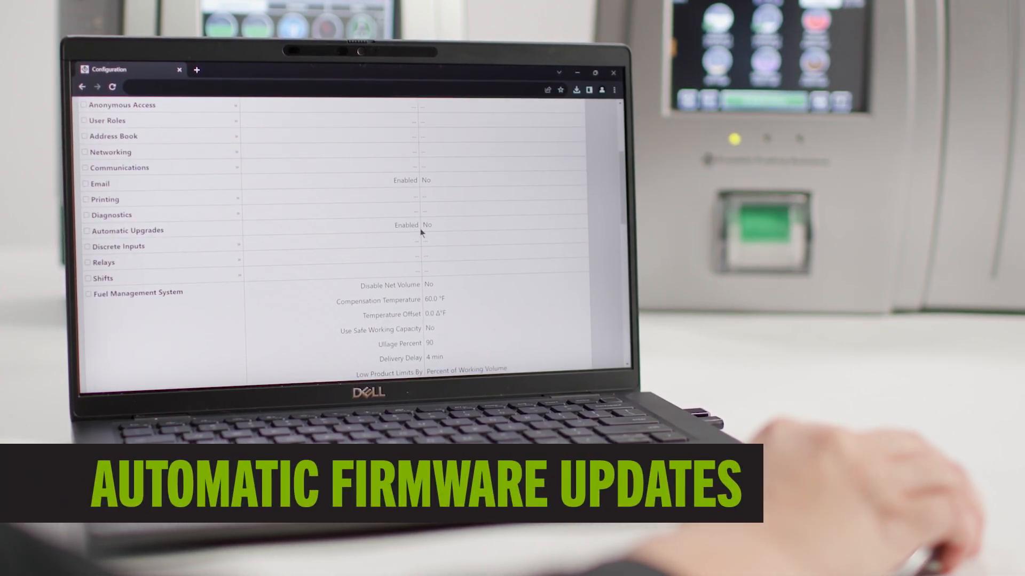